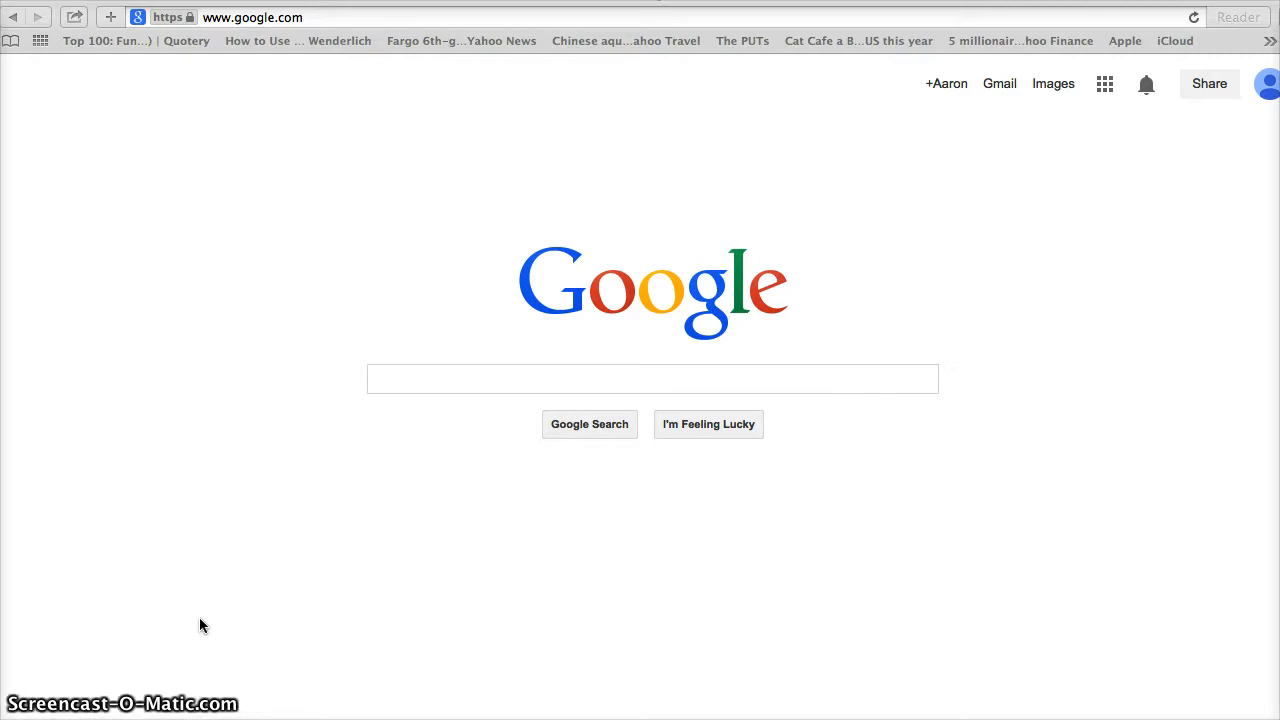
Step: Search Google for photoshop and open Adobe's 'Download Photoshop CC' result
click(652, 378)
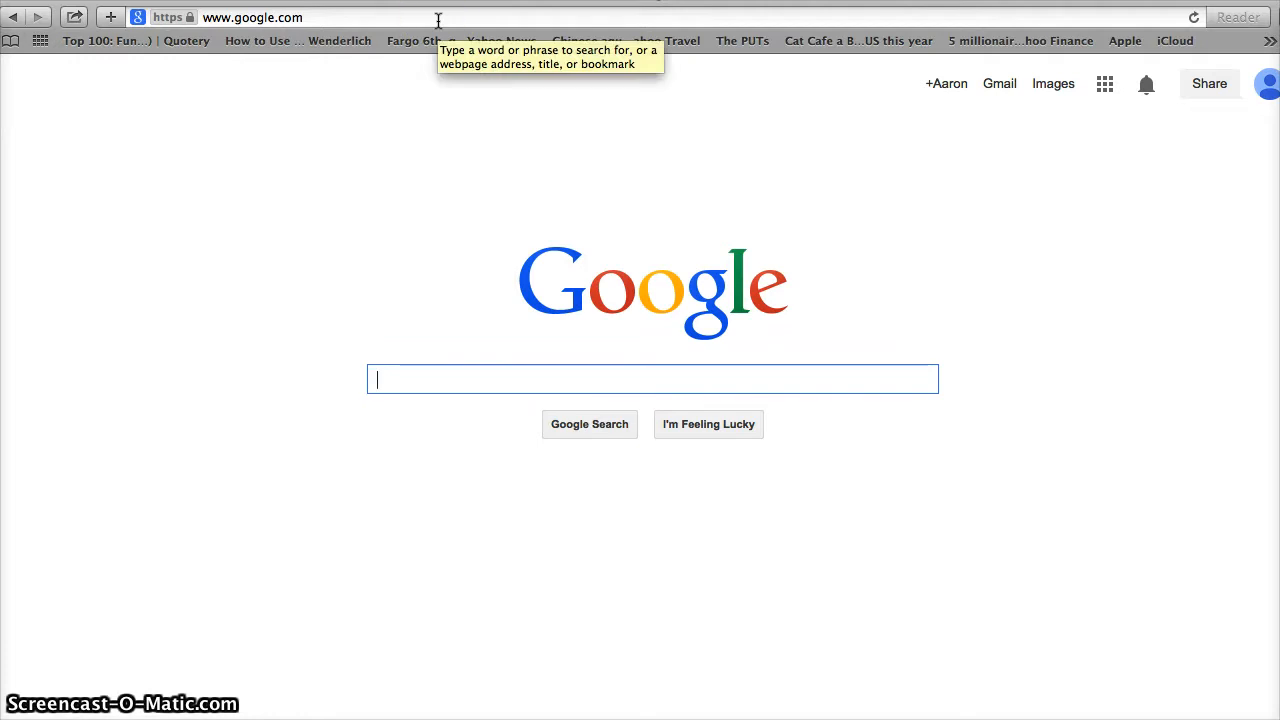
mouse_move(440, 8)
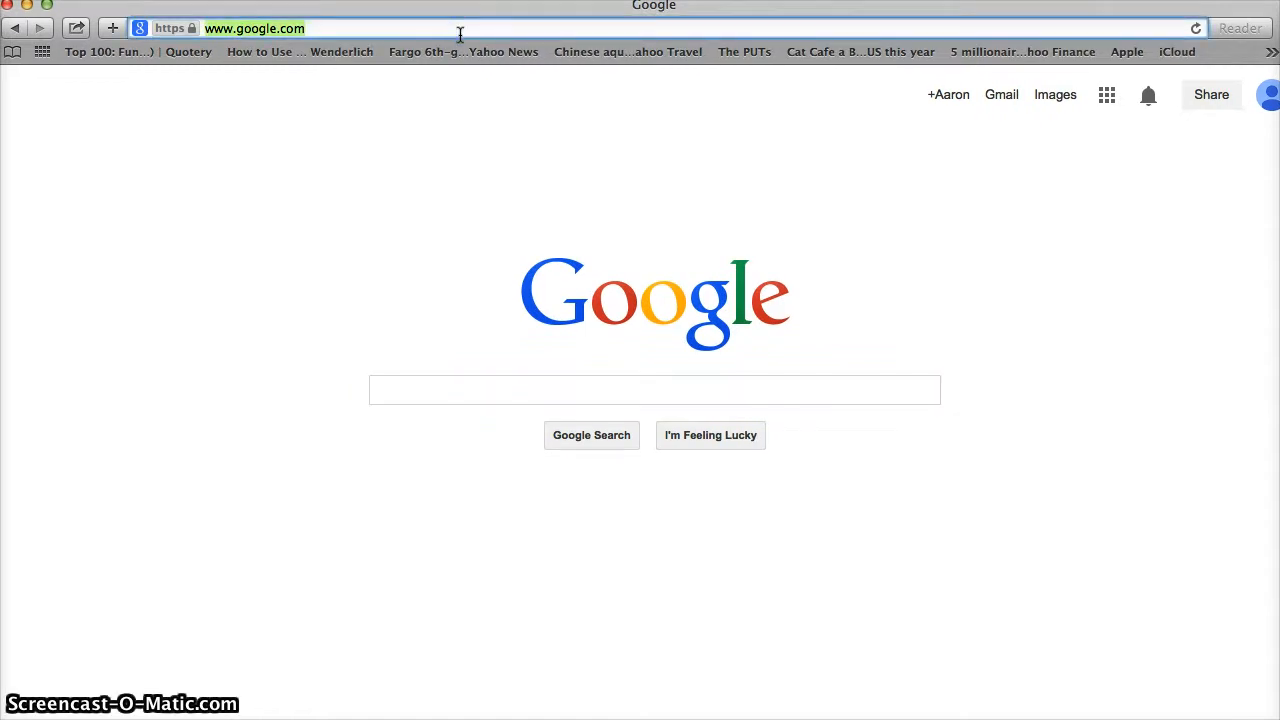
text(photography-forums.com)
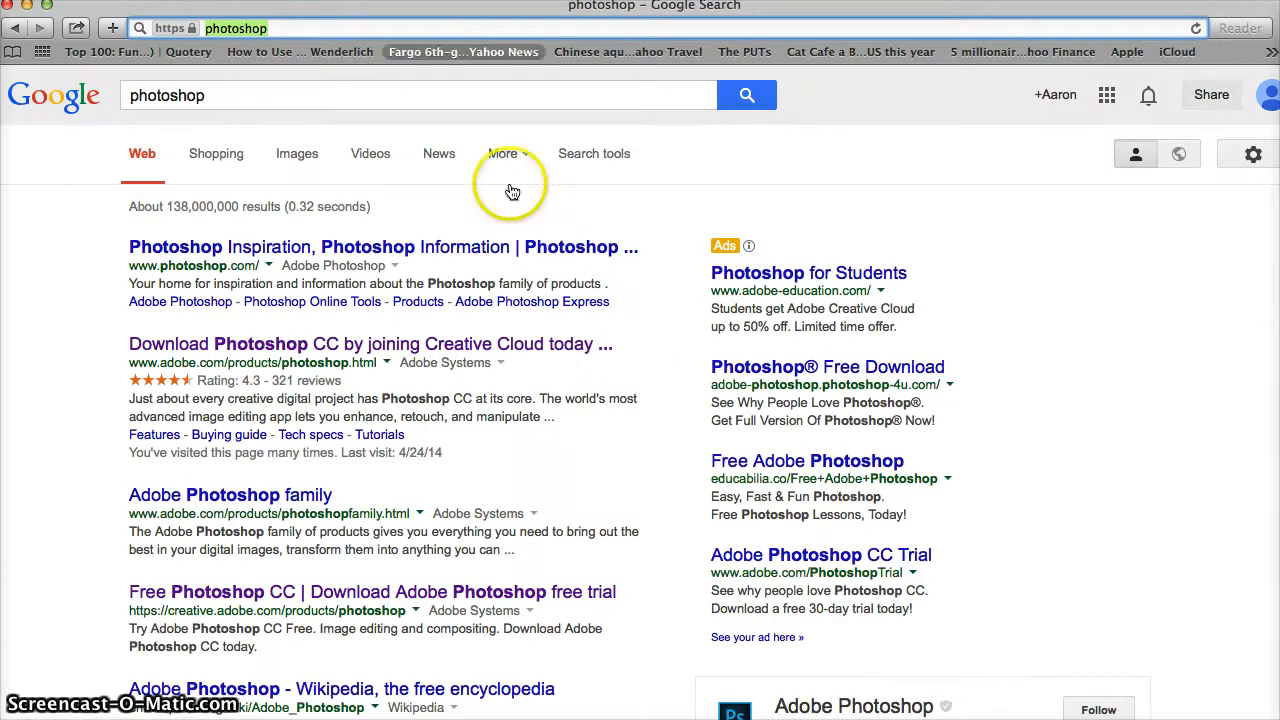
mouse_move(437, 347)
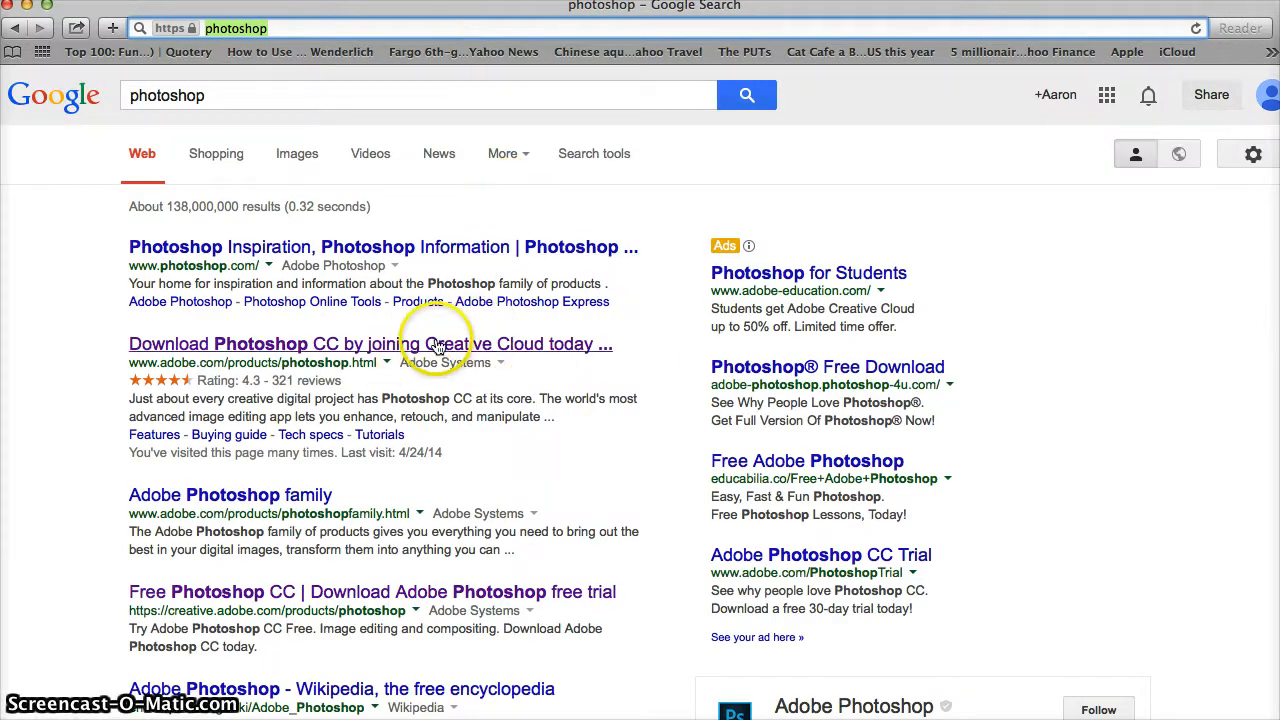
click(370, 343)
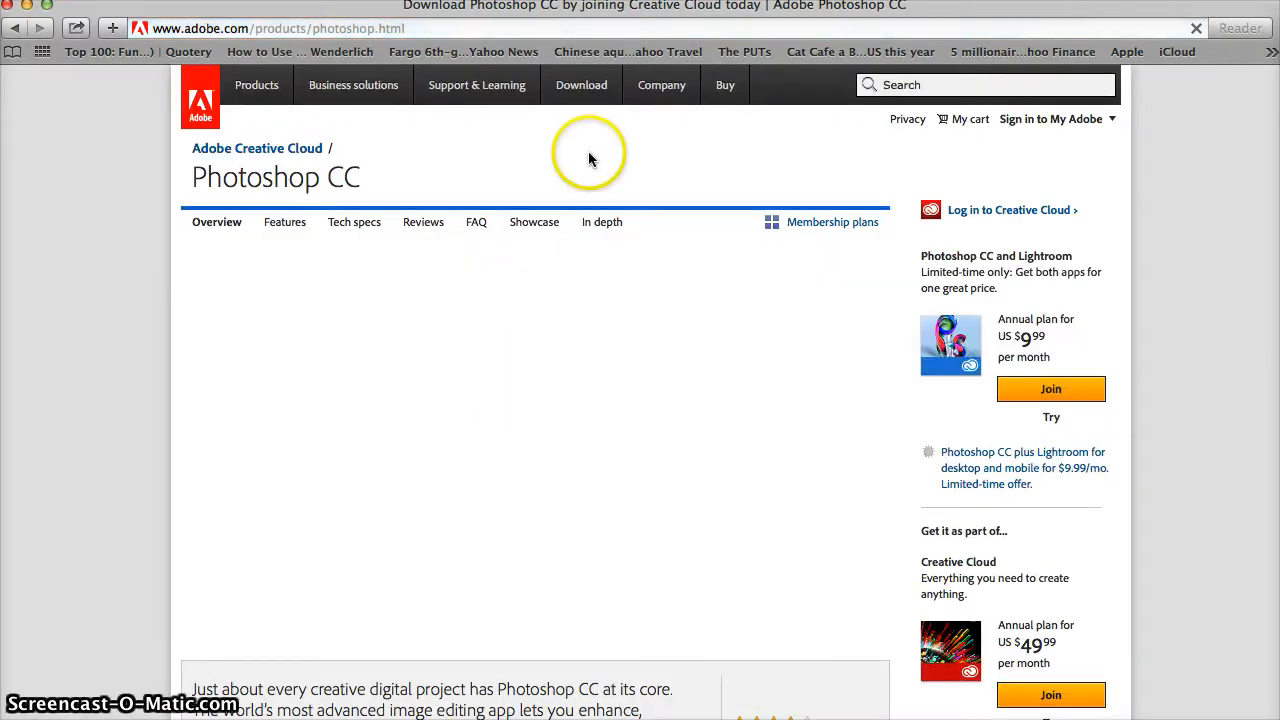
Step: Go through Download > Product trials and open the Photoshop CC free trial page
click(581, 84)
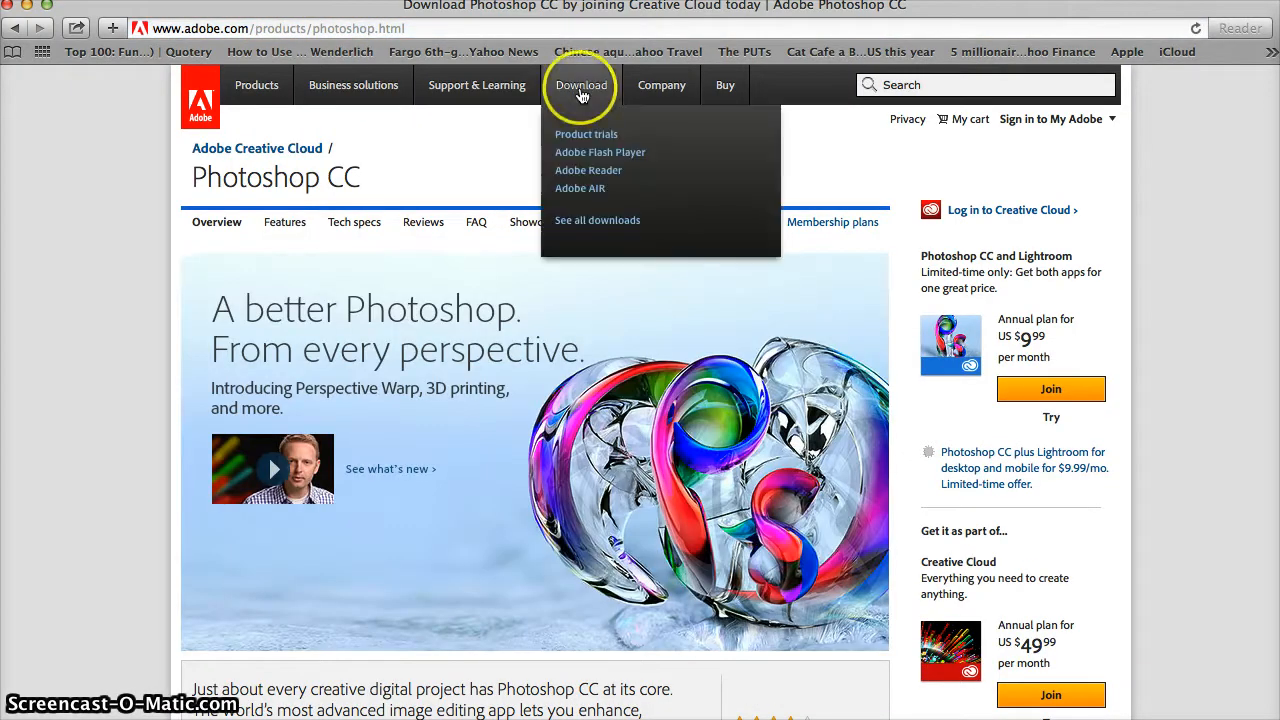
mouse_move(586, 134)
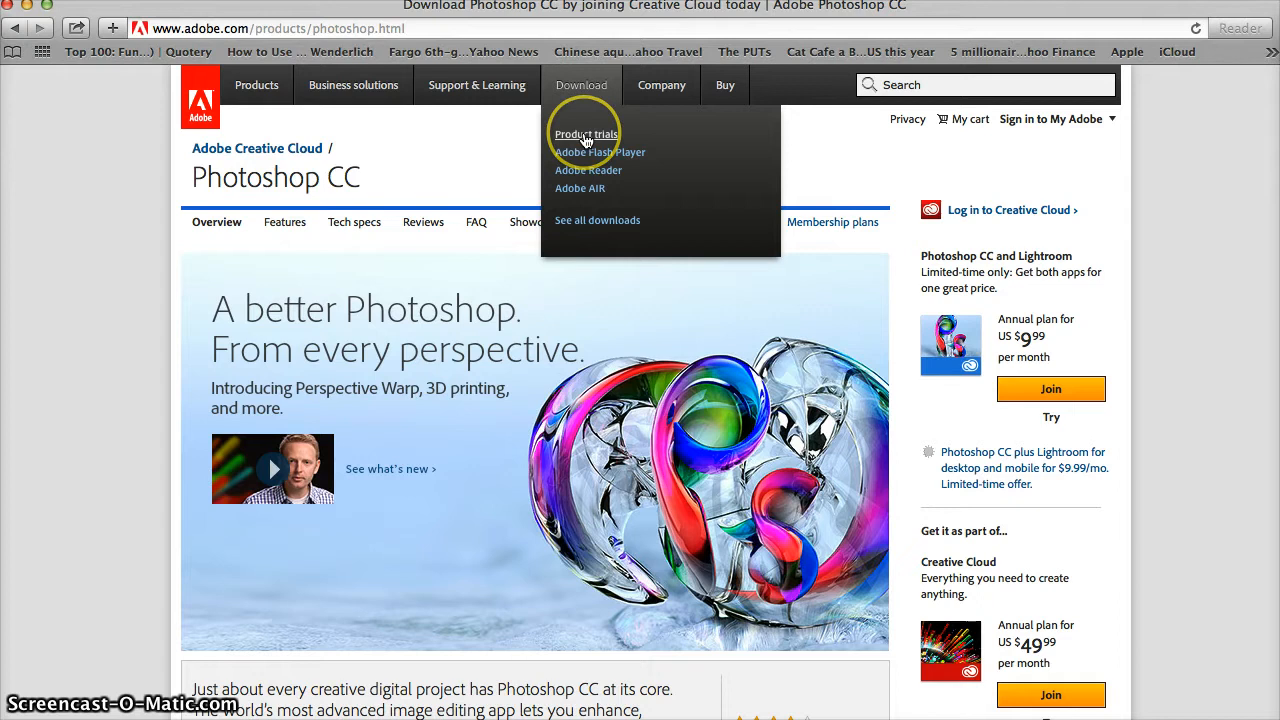
click(586, 134)
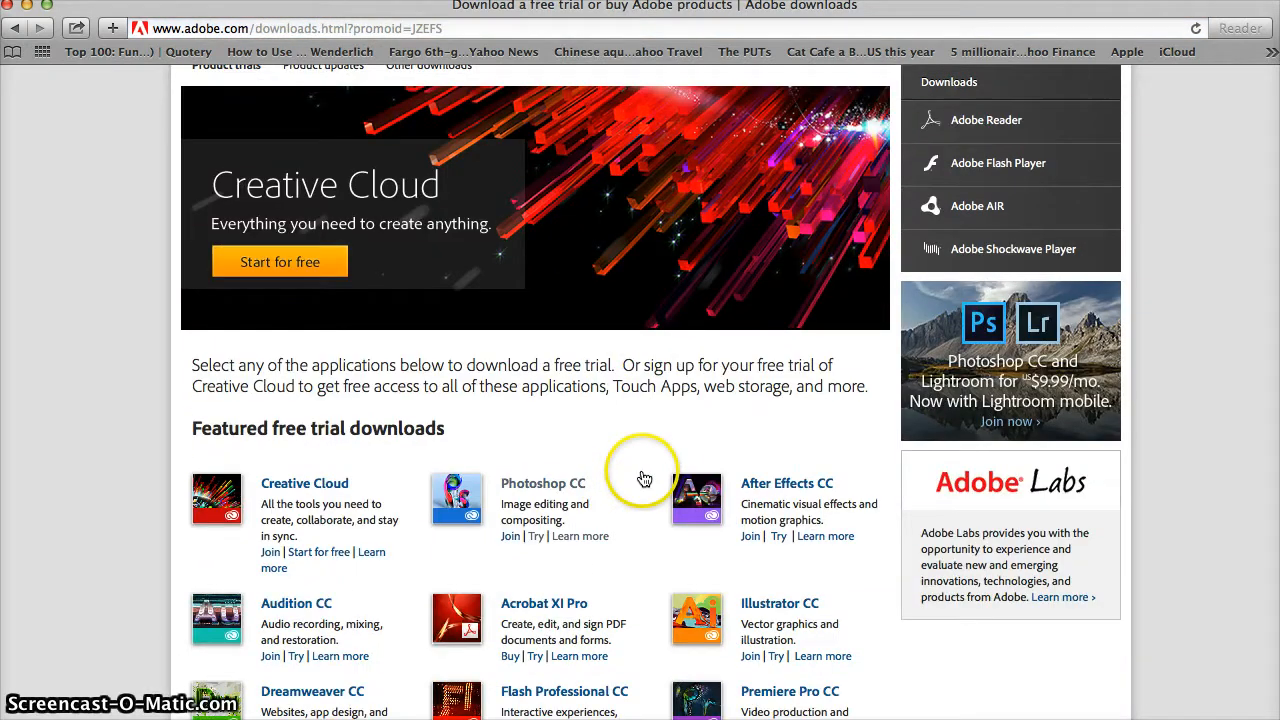
mouse_move(555, 490)
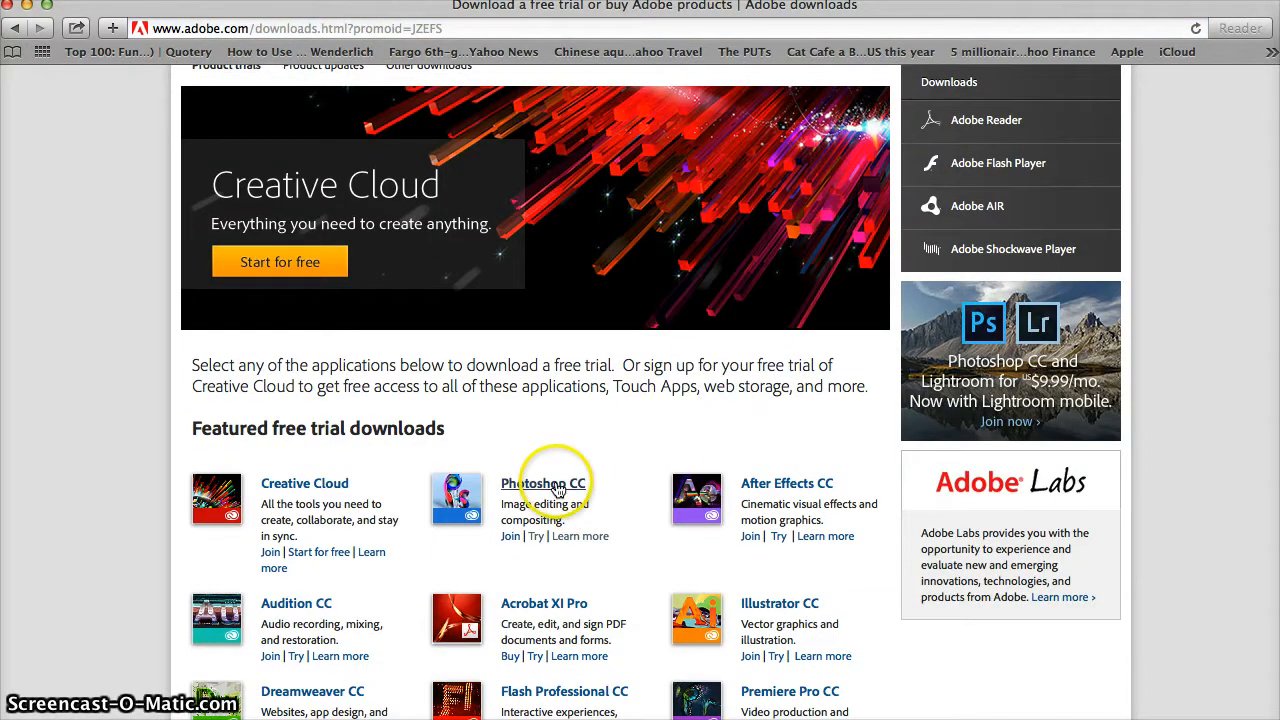
scroll(down, 3)
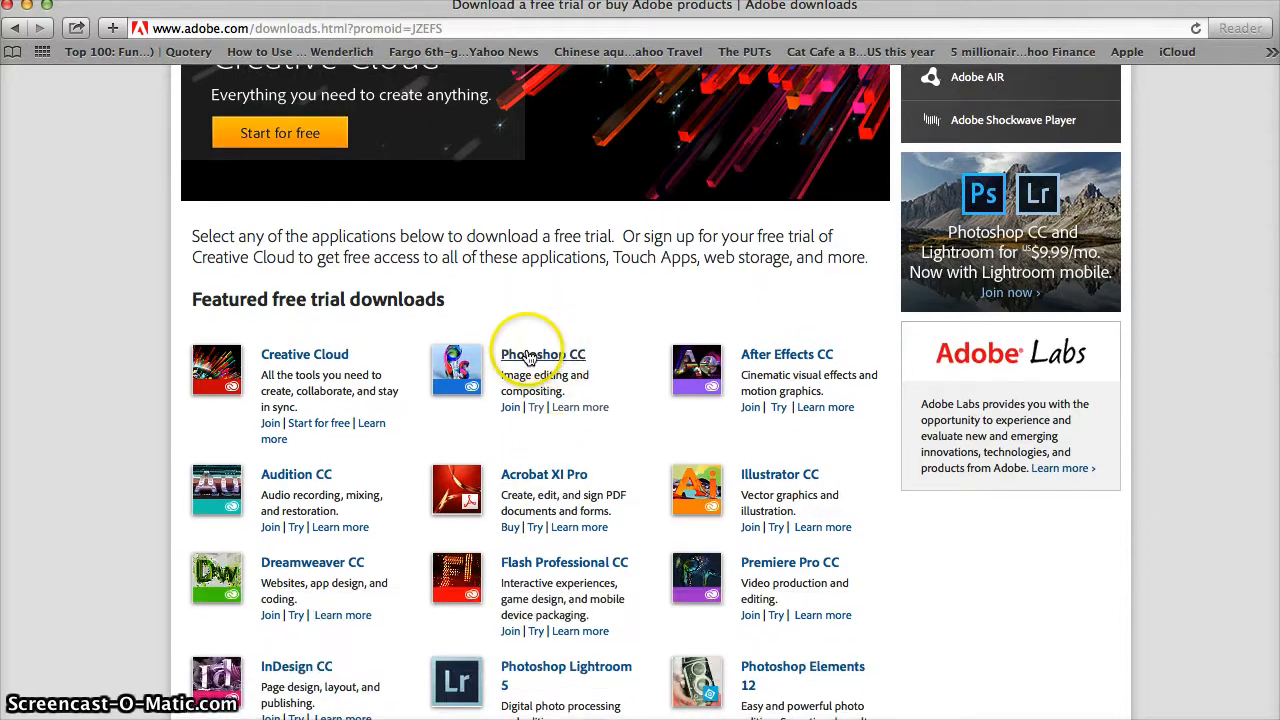
click(542, 354)
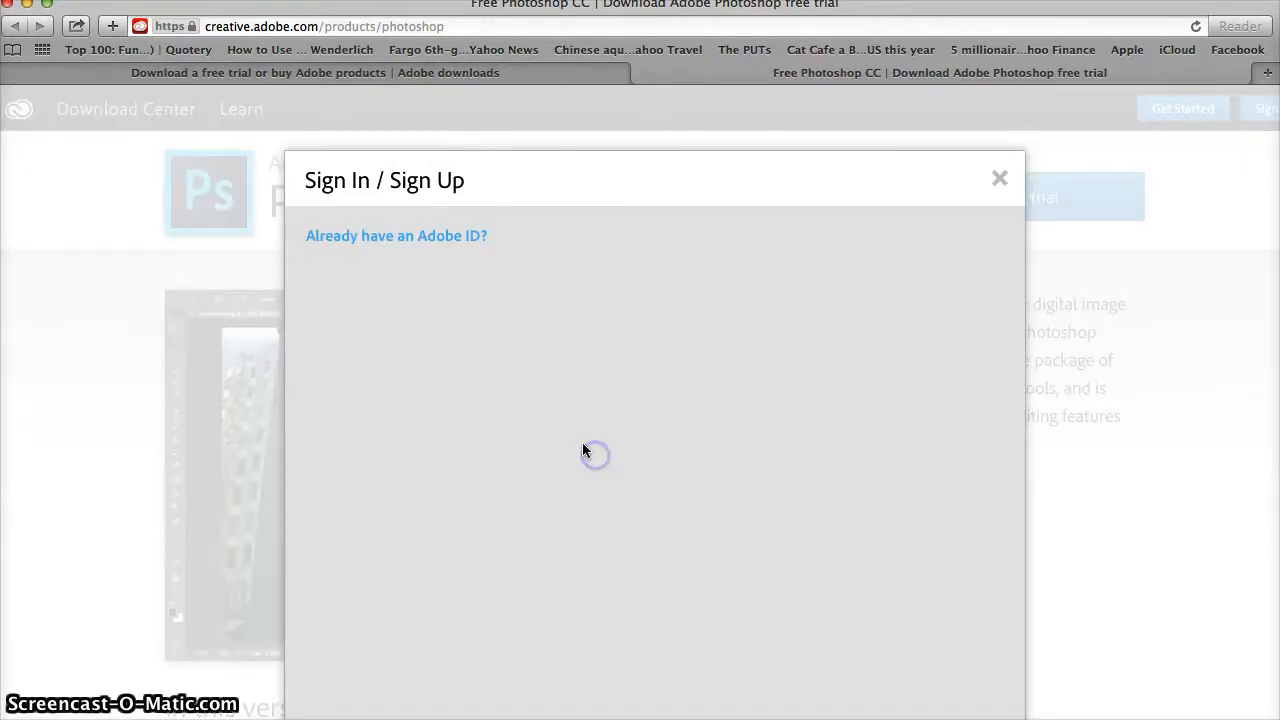
click(396, 235)
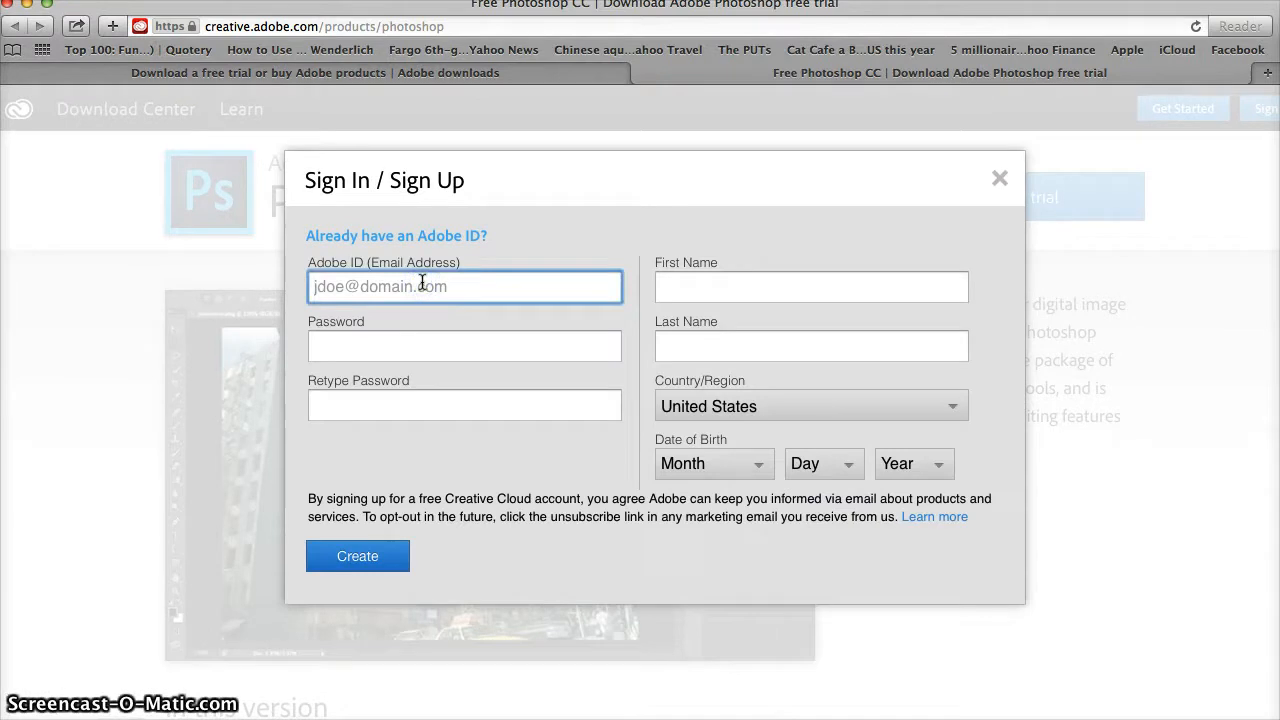
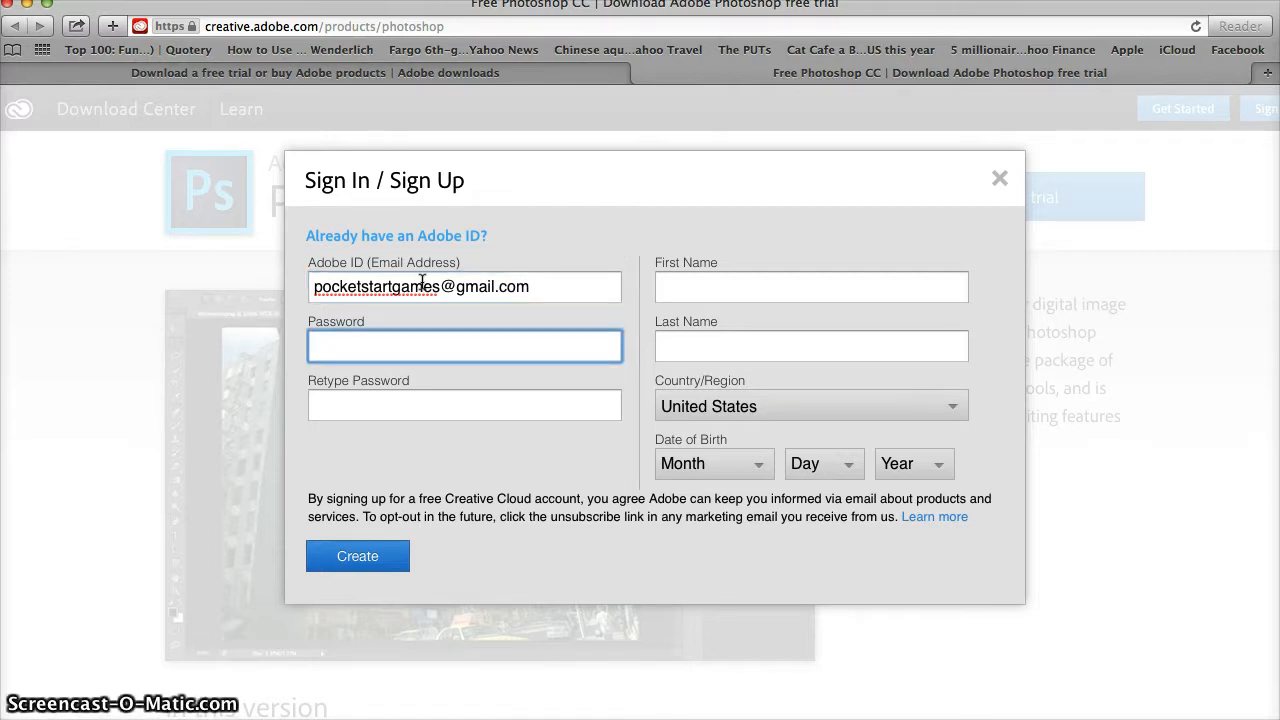
text(••••••••)
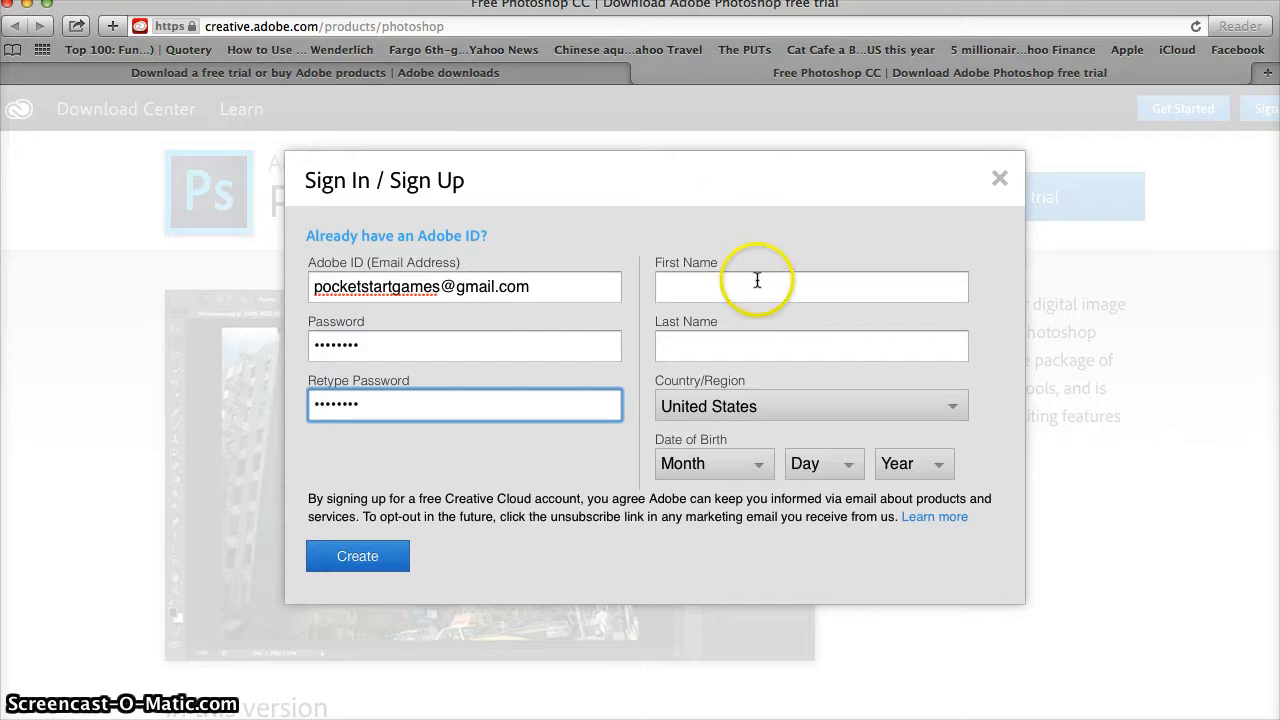
text(Pocket)
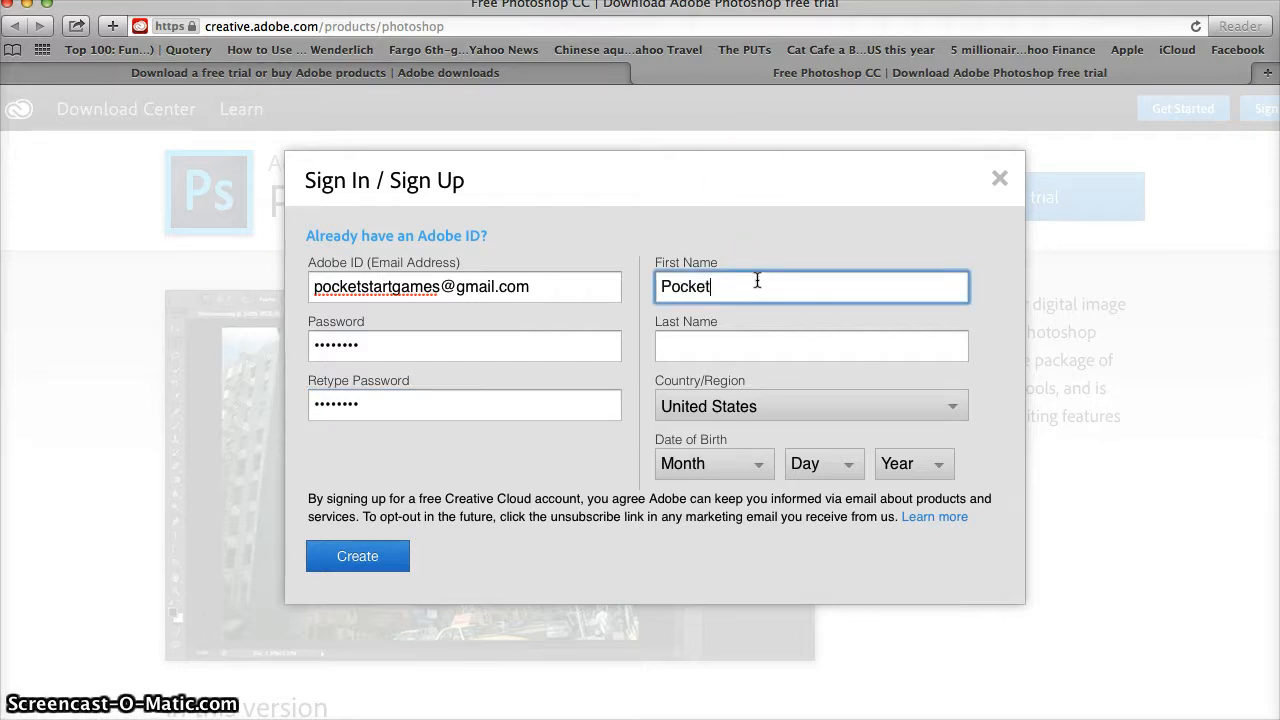
text(Start)
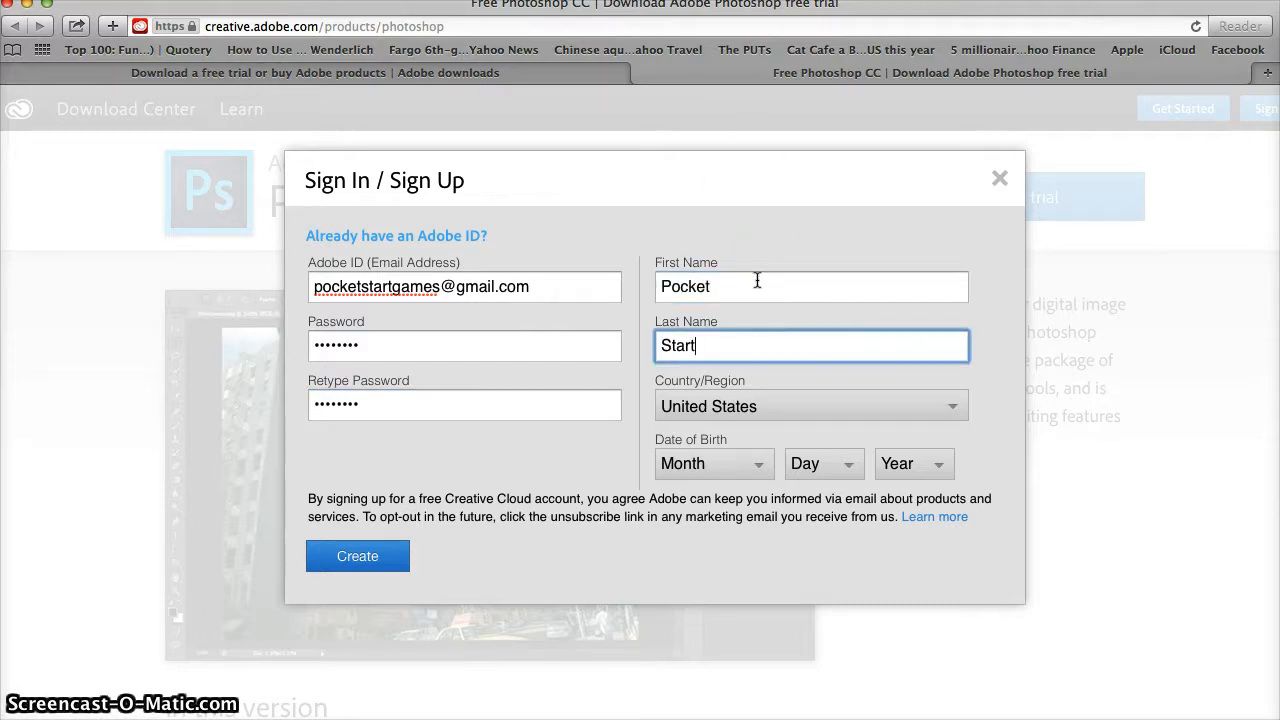
Step: Set the birth date to January 14, 1900 and submit the Adobe ID form
click(713, 463)
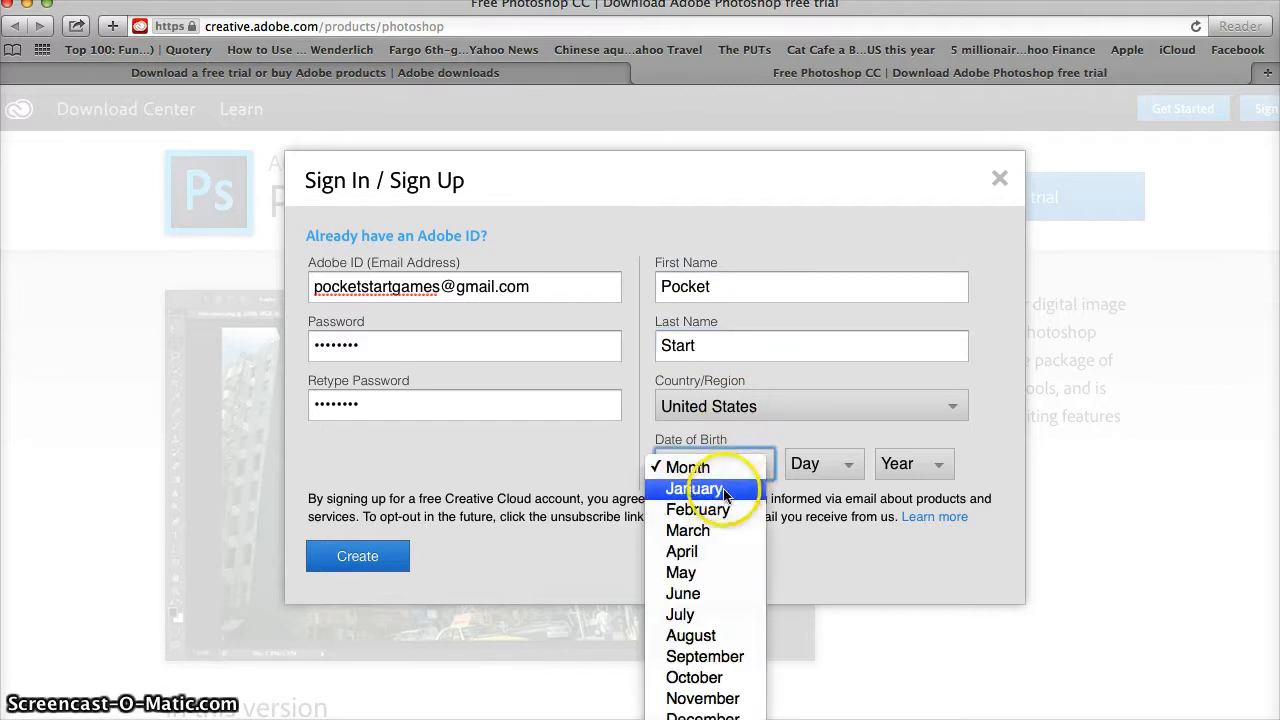
click(695, 488)
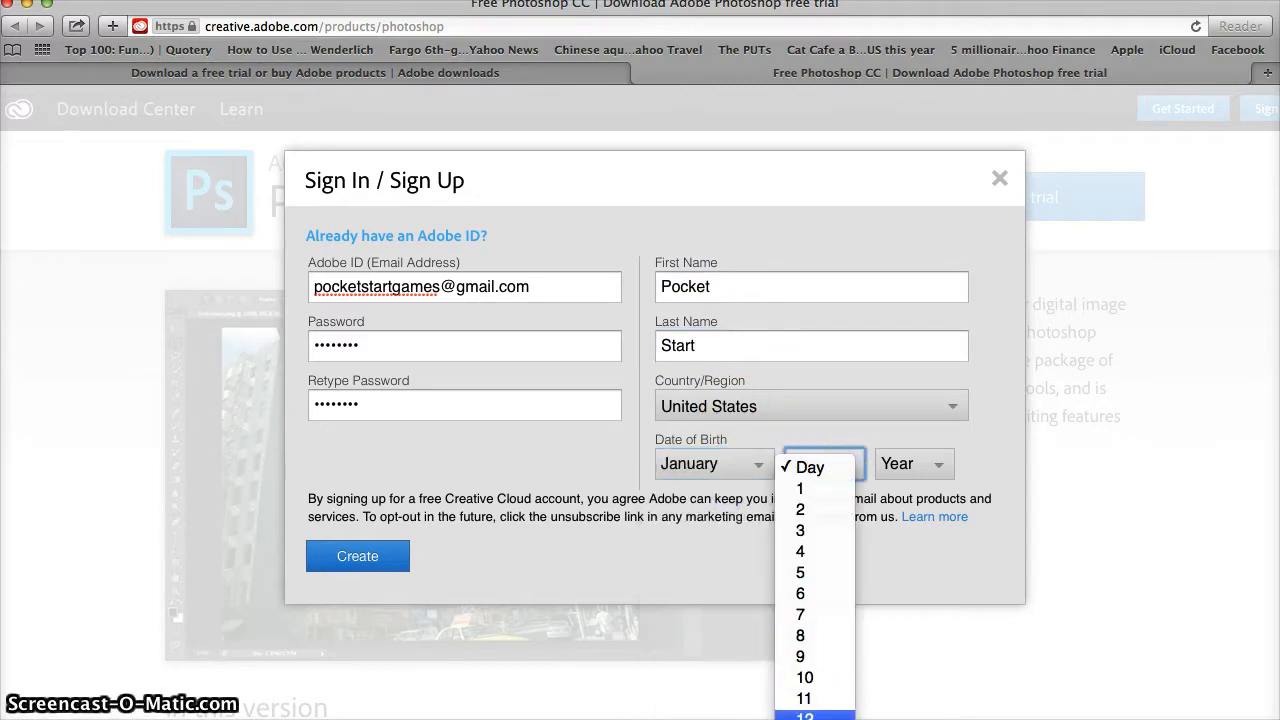
click(910, 463)
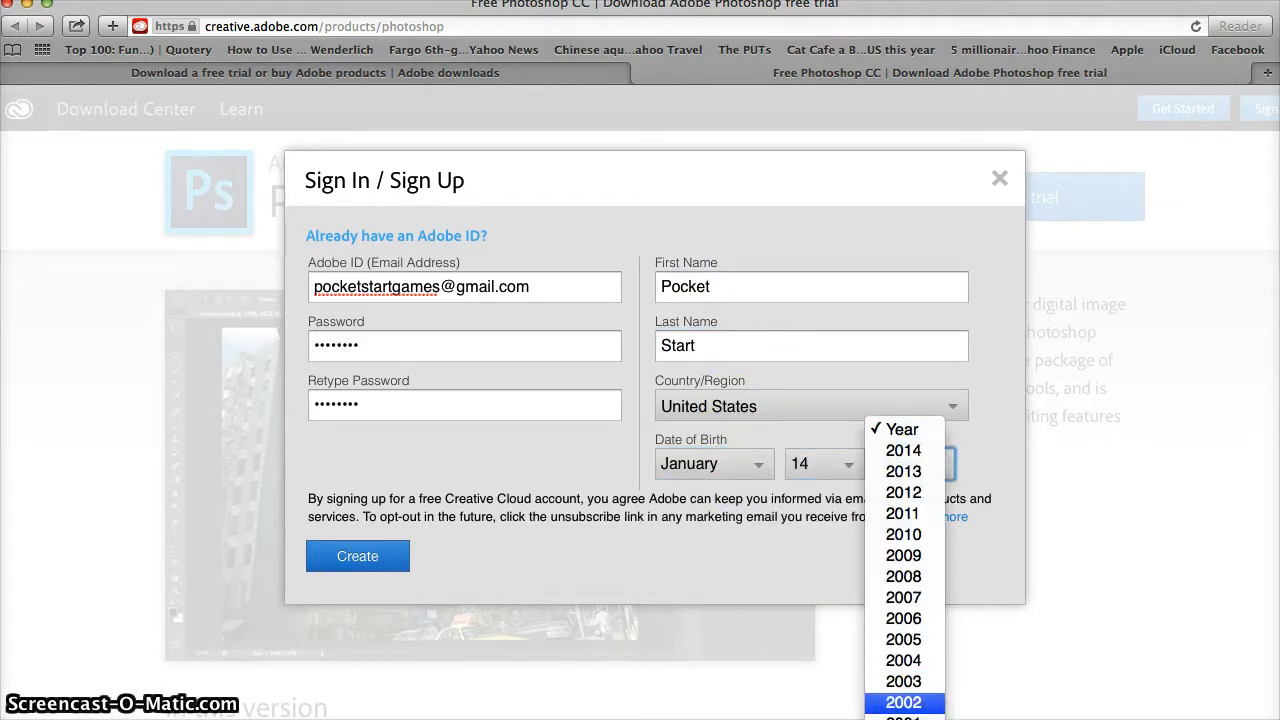
scroll(down, 3)
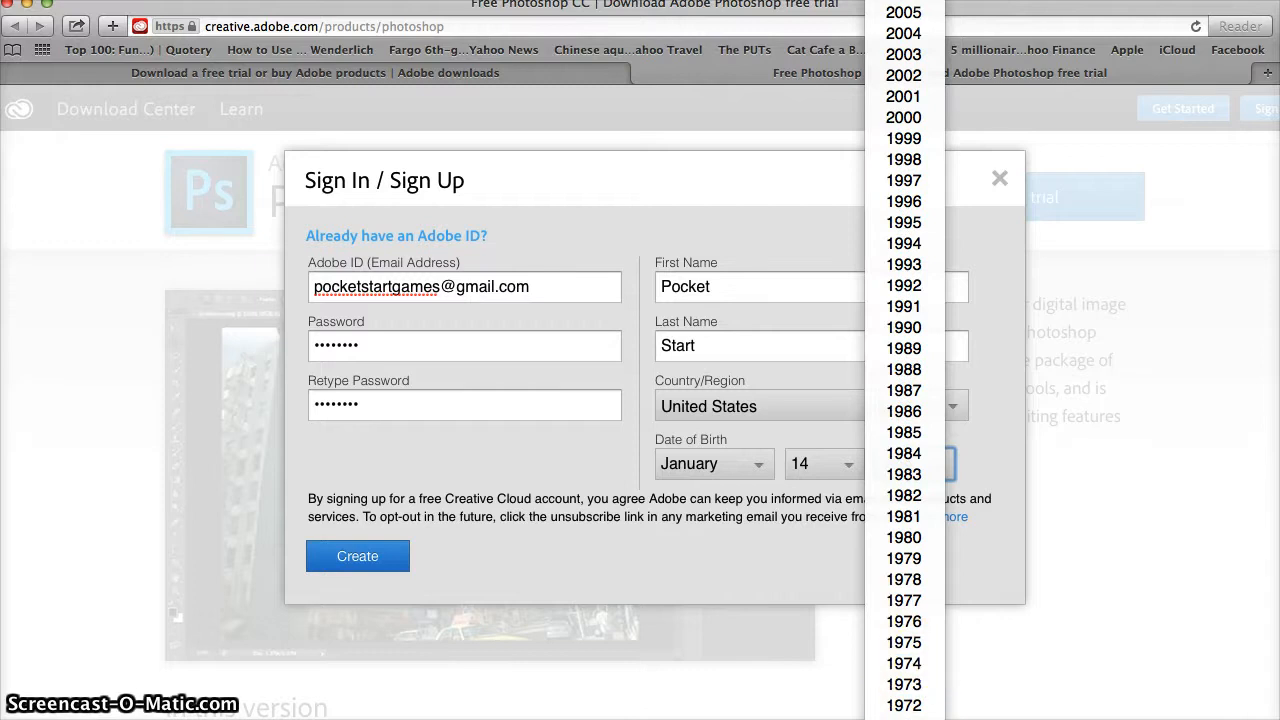
scroll(down, 3)
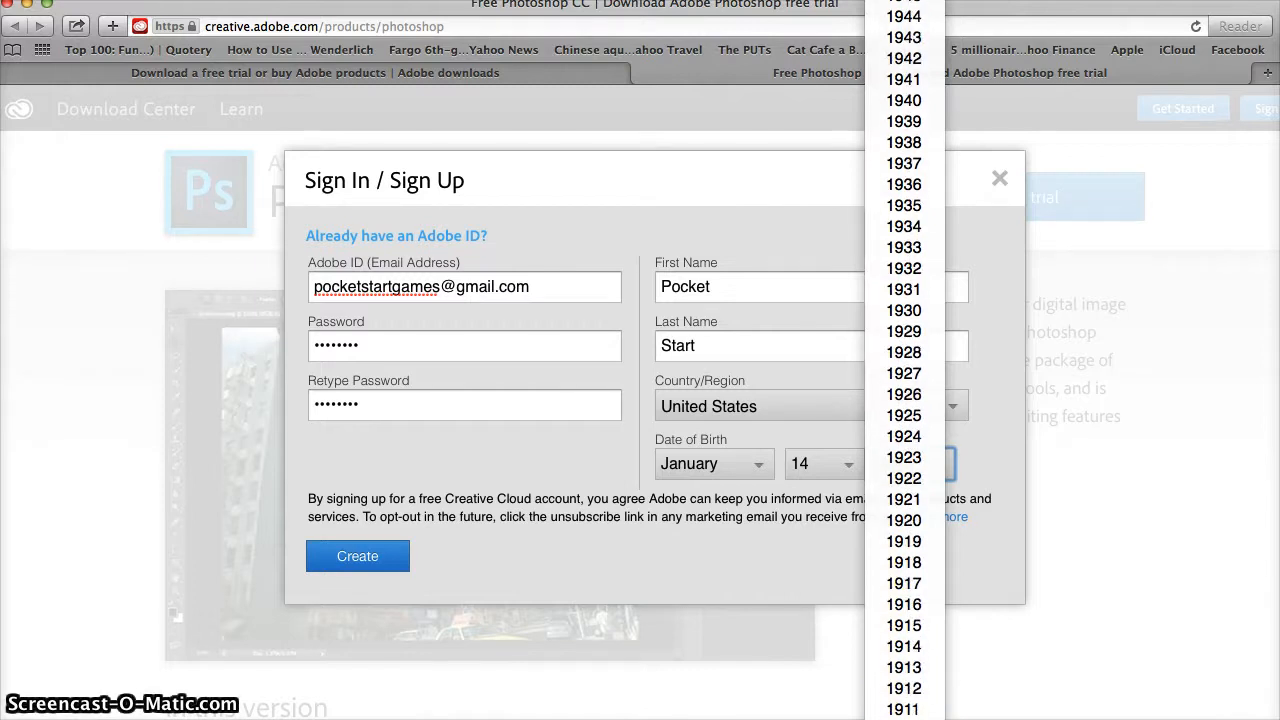
click(903, 456)
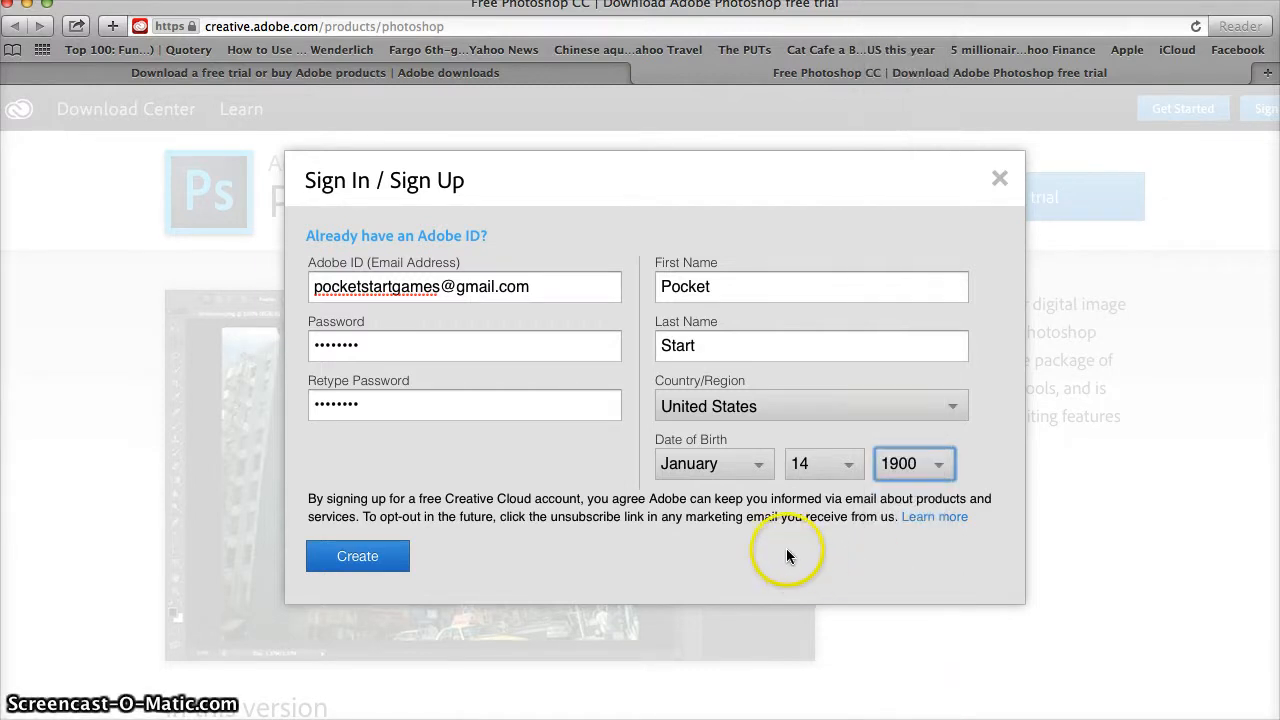
mouse_move(358, 556)
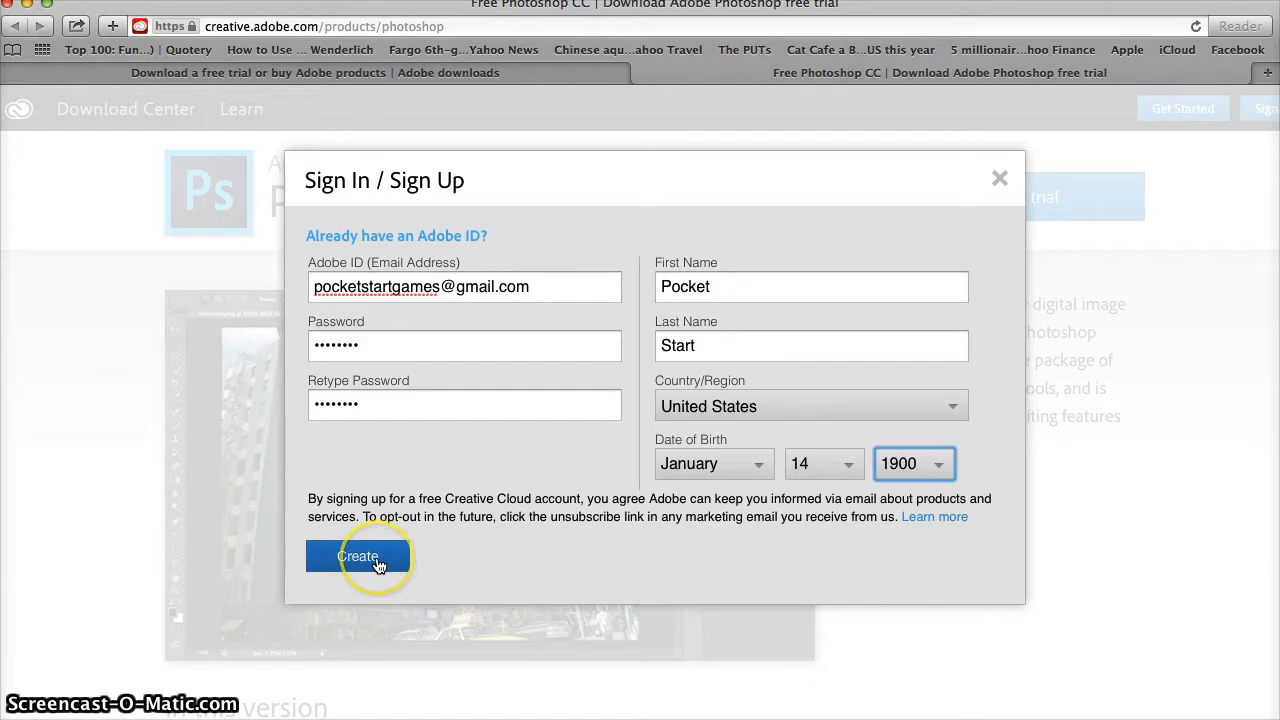
click(357, 556)
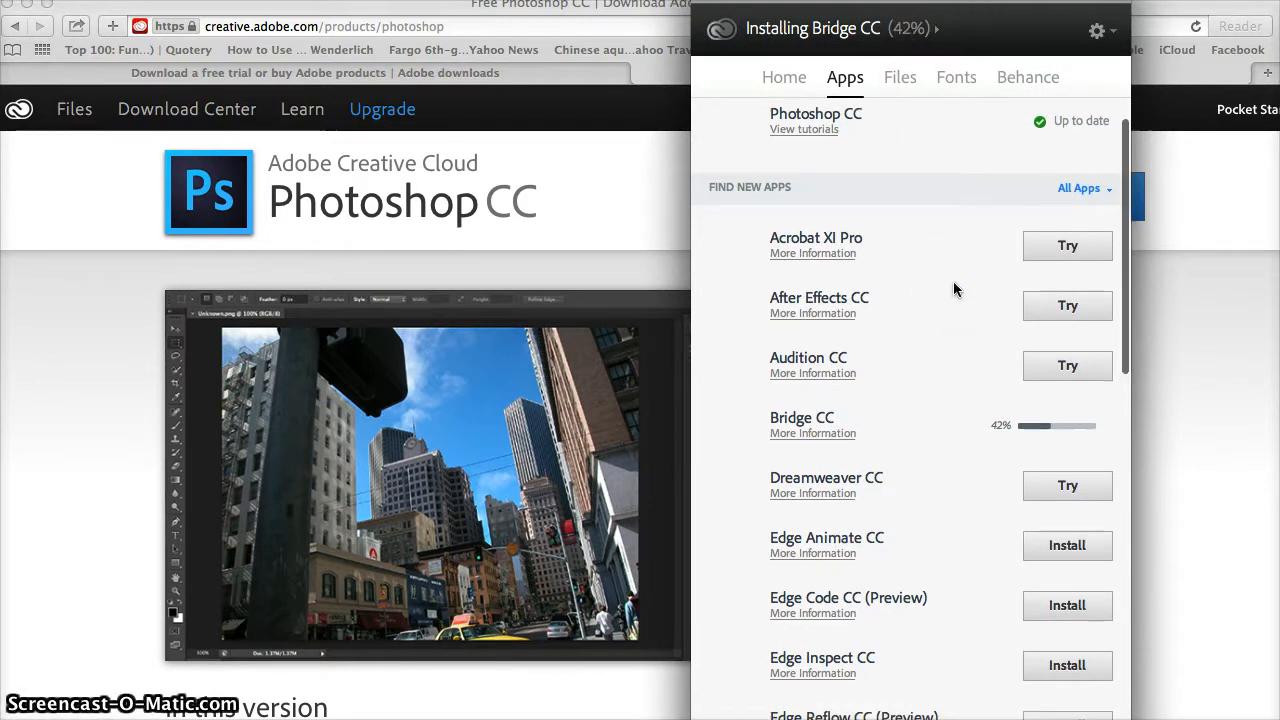
Step: Scroll through the Creative Cloud apps list while Bridge CC installs at 42%
scroll(down, 3)
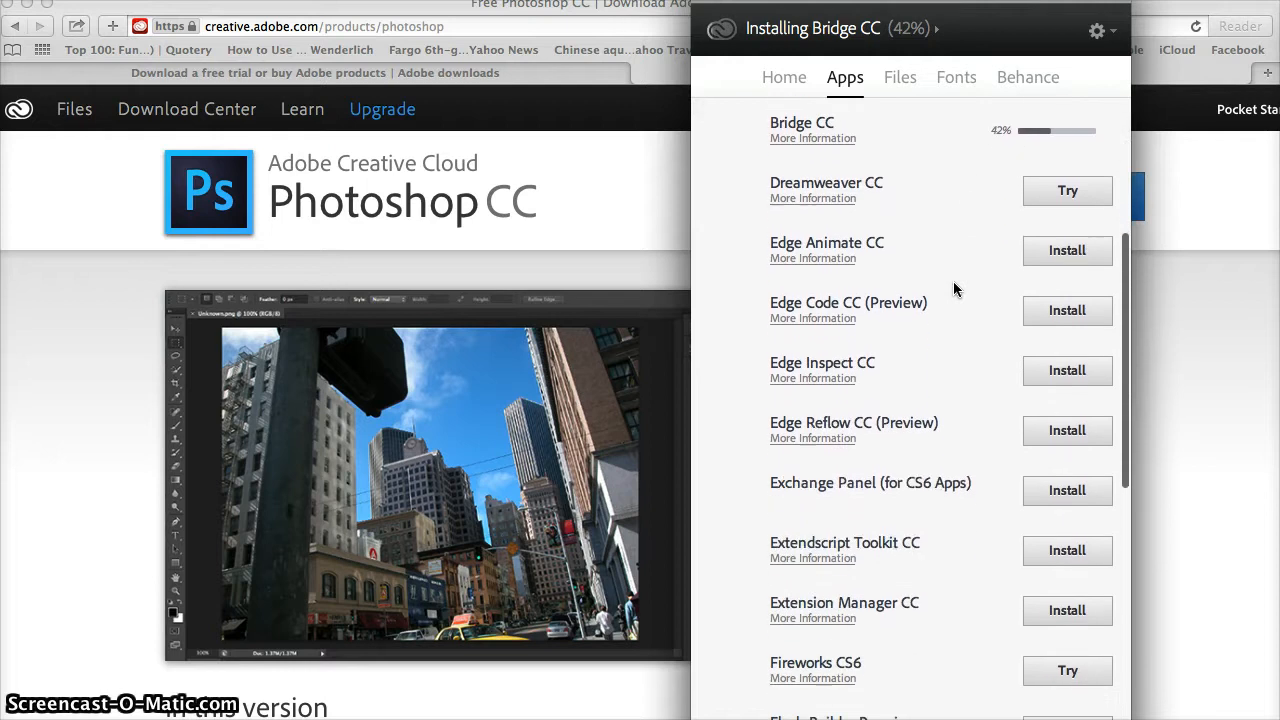
scroll(down, 3)
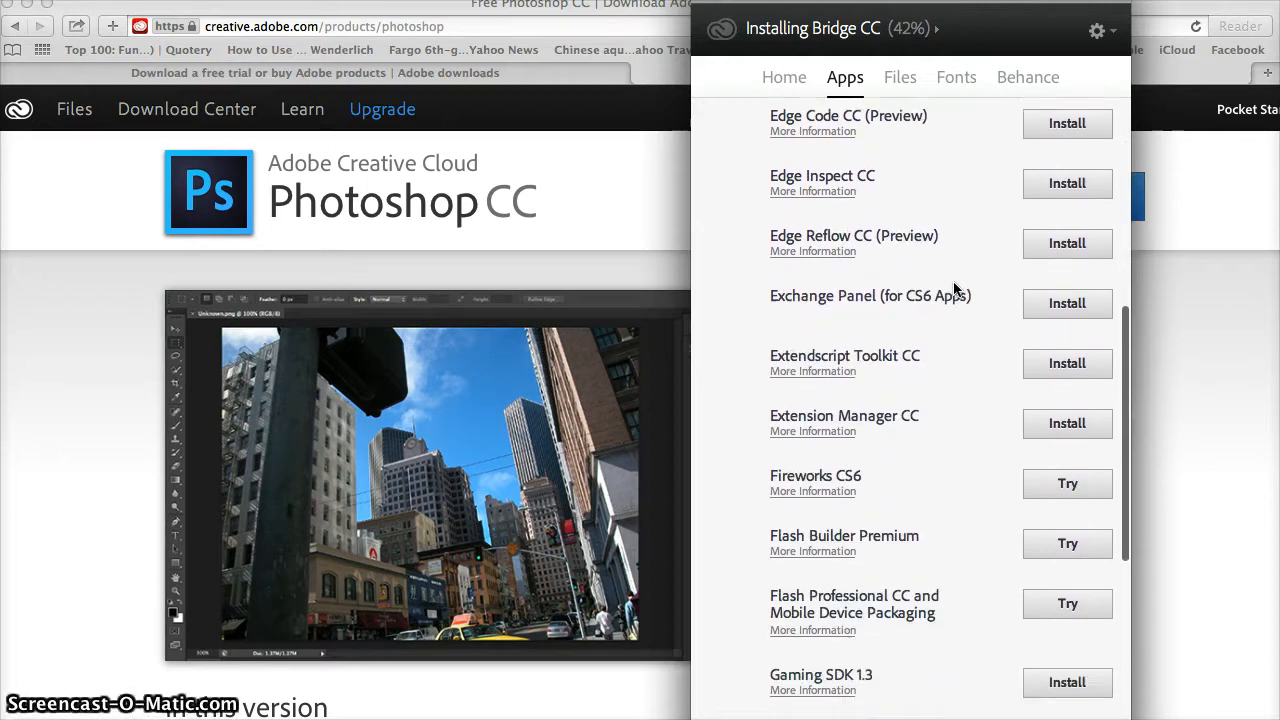
scroll(down, 3)
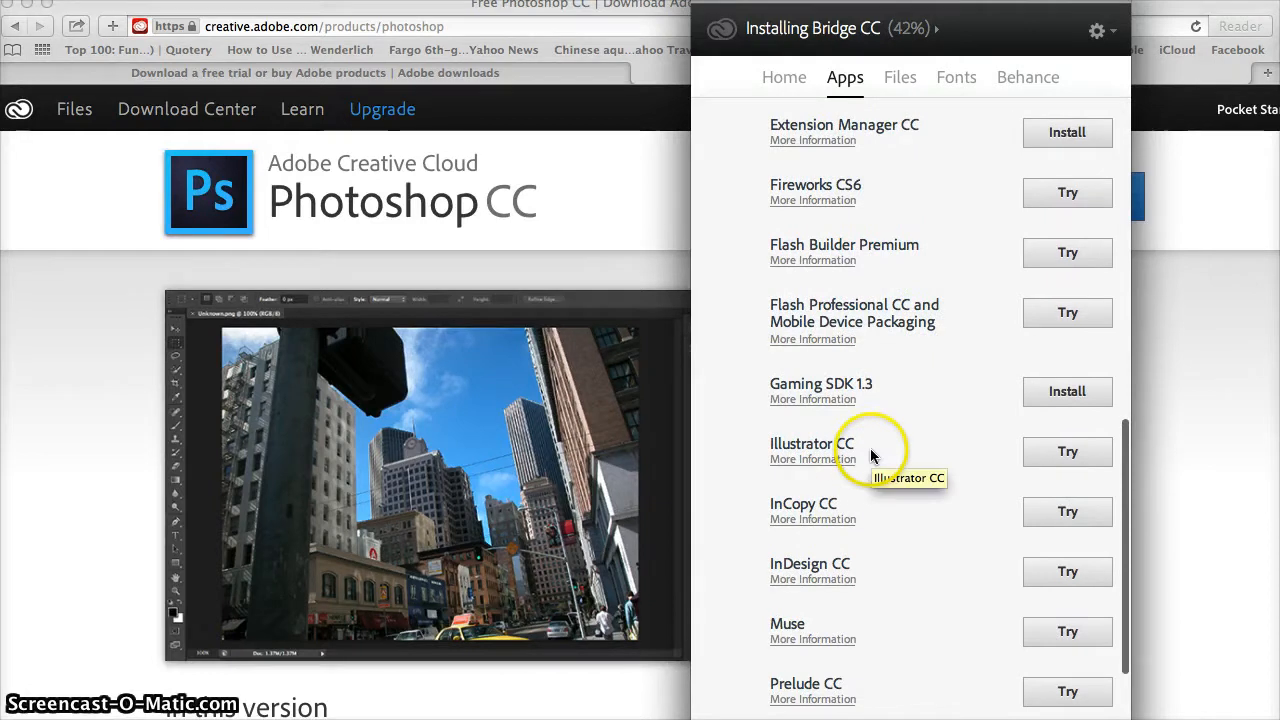
scroll(down, 3)
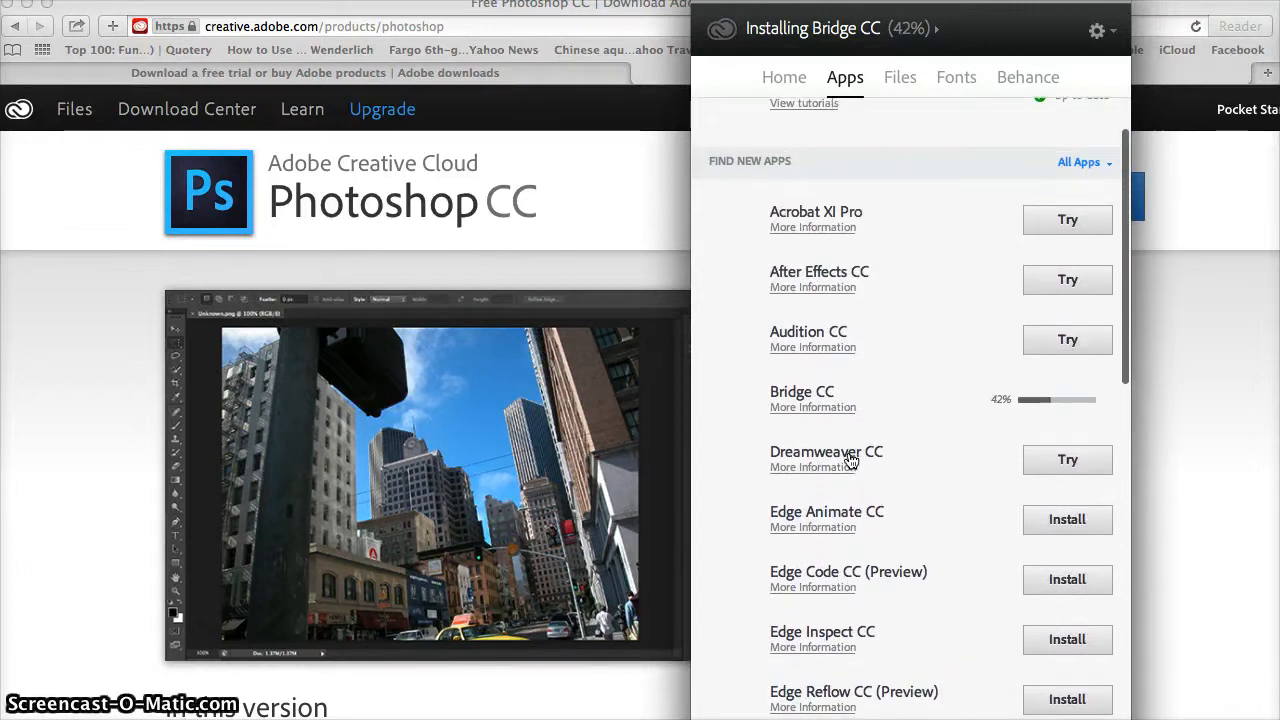
scroll(down, 3)
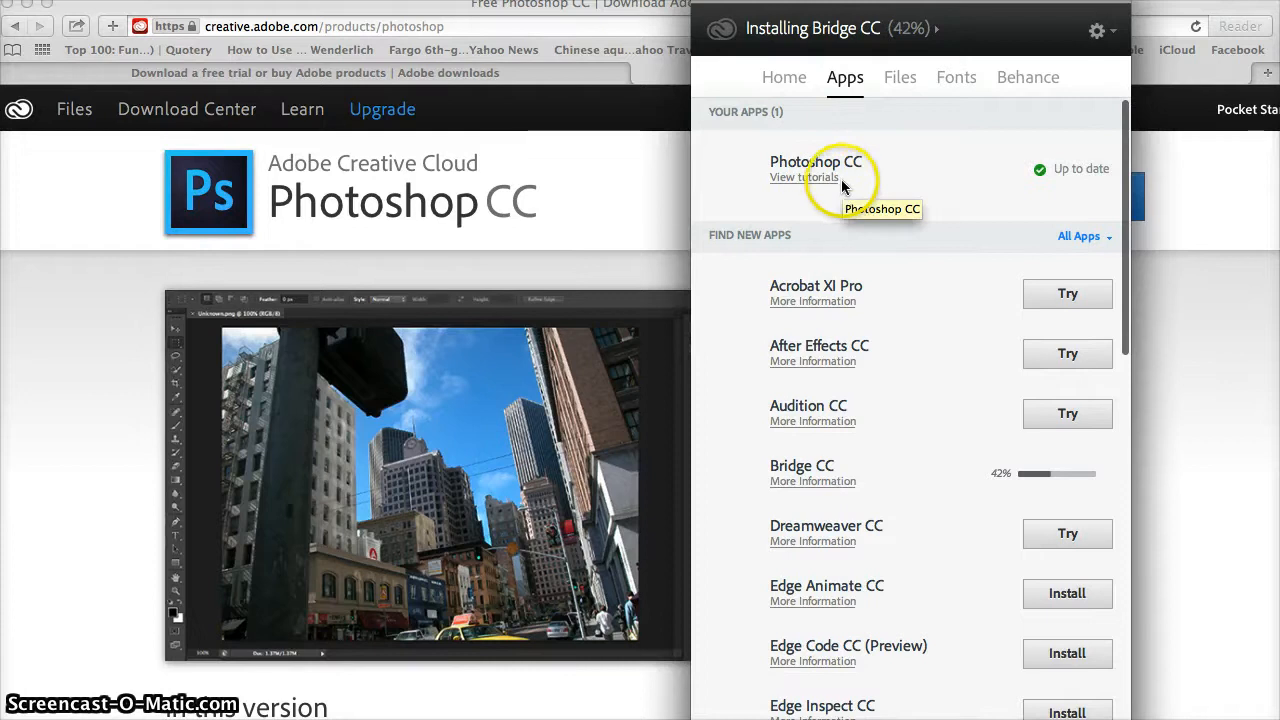
mouse_move(1065, 175)
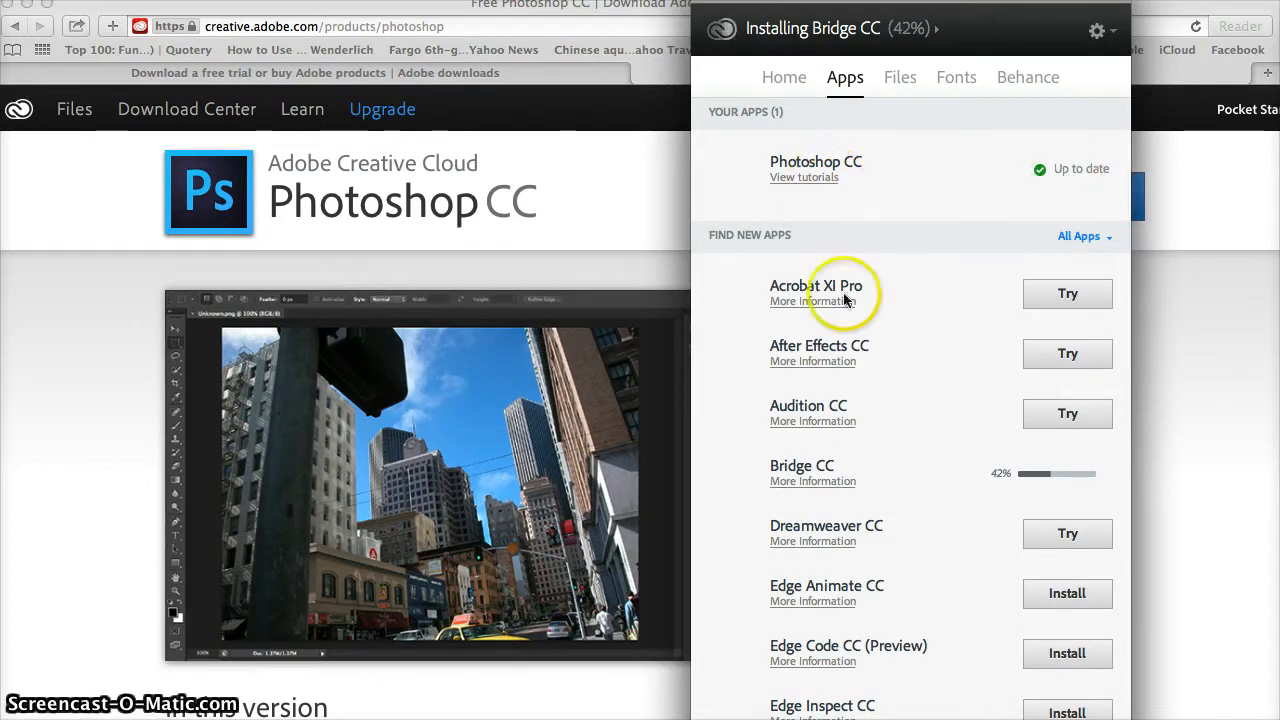
scroll(down, 3)
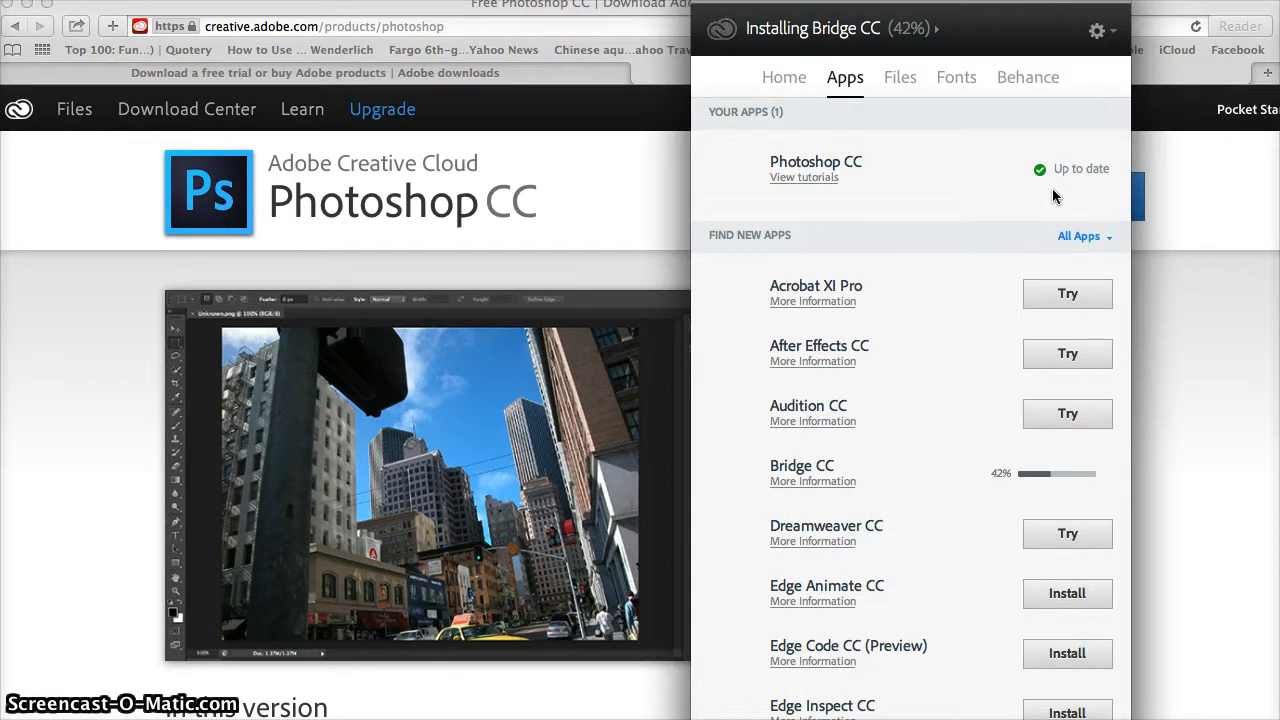
mouse_move(1190, 640)
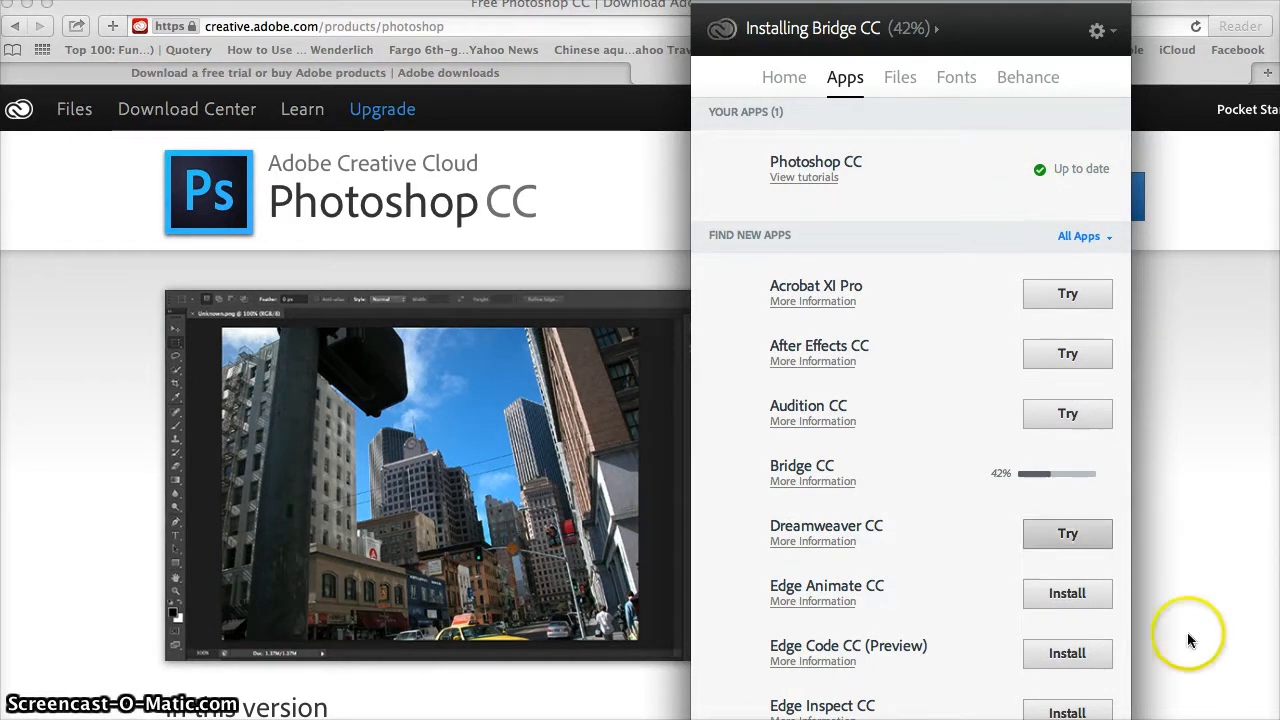
scroll(down, 3)
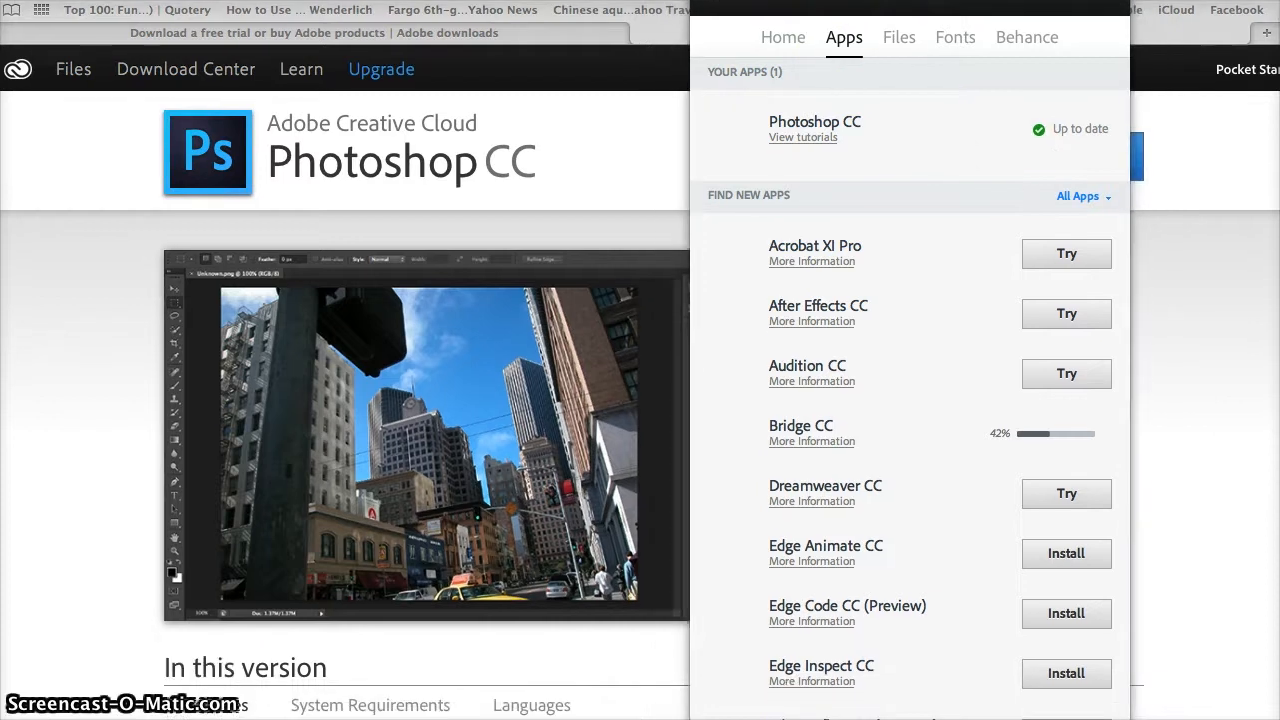